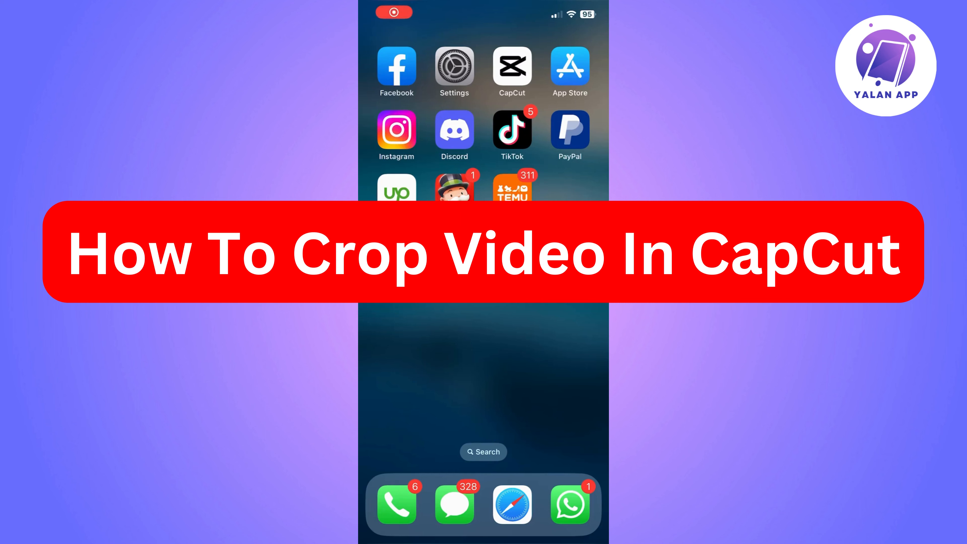
Launch CapCut from the home screen and scroll through the saved projects.
{"action": "left_click", "coordinate": [512, 66]}
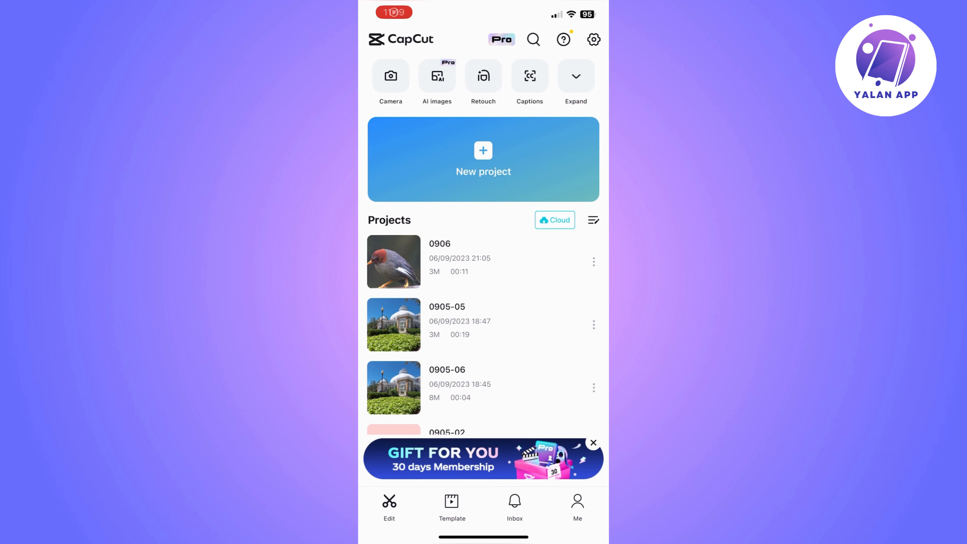
{"action": "scroll", "scroll_direction": "up", "scroll_amount": 3}
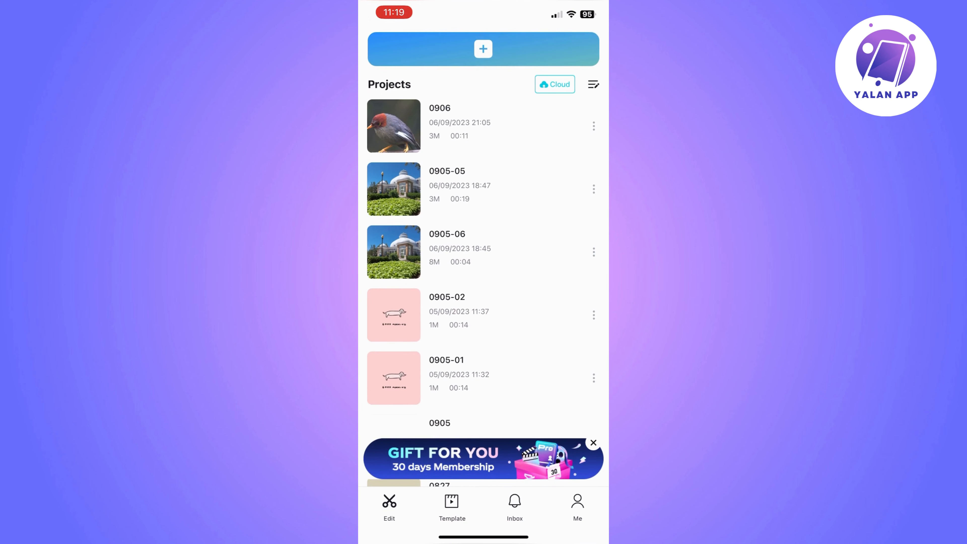
Load the 0906 bird project into the editor with its clip on the timeline.
{"action": "left_click", "coordinate": [394, 127]}
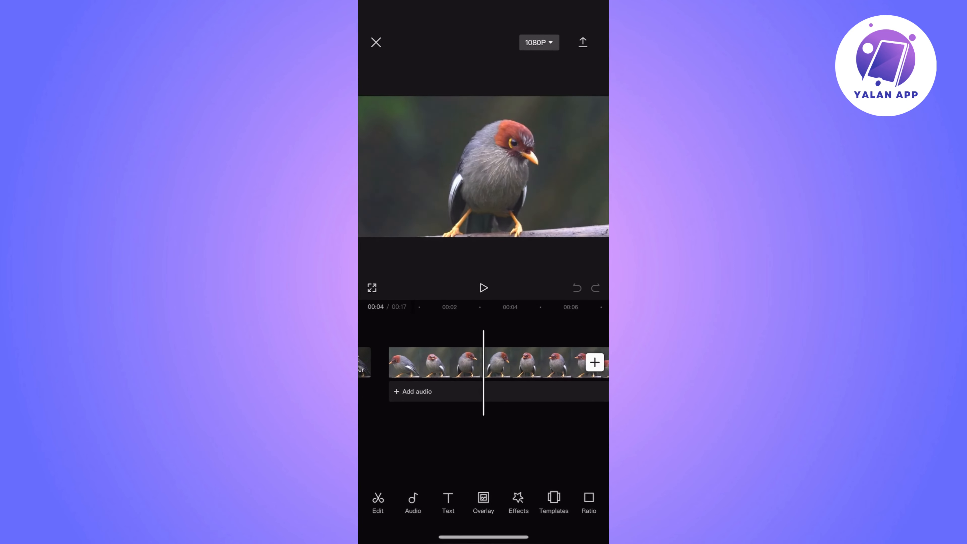
{"action": "scroll", "scroll_direction": "right", "scroll_amount": 3}
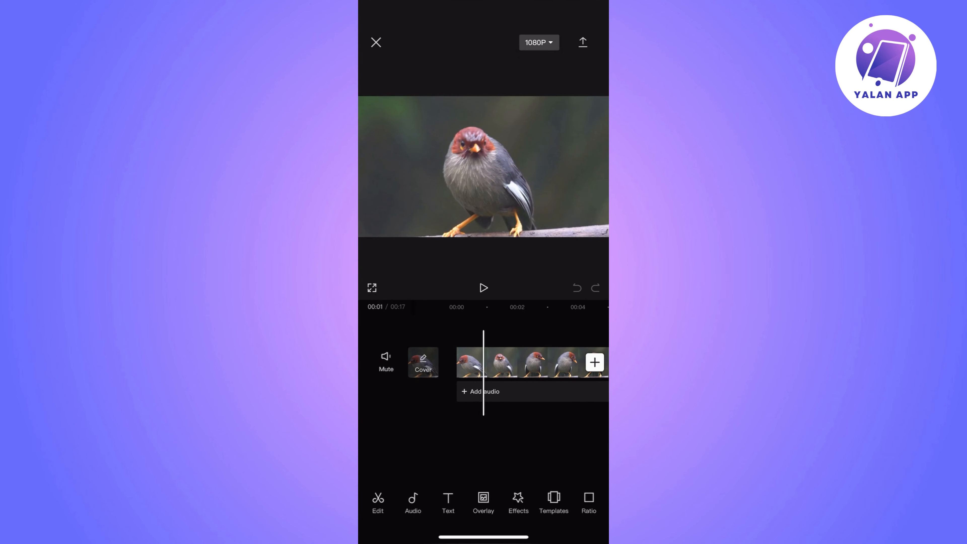
Select the bird clip and reach its Edit tools for mirror, rotate and crop.
{"action": "left_click", "coordinate": [524, 363]}
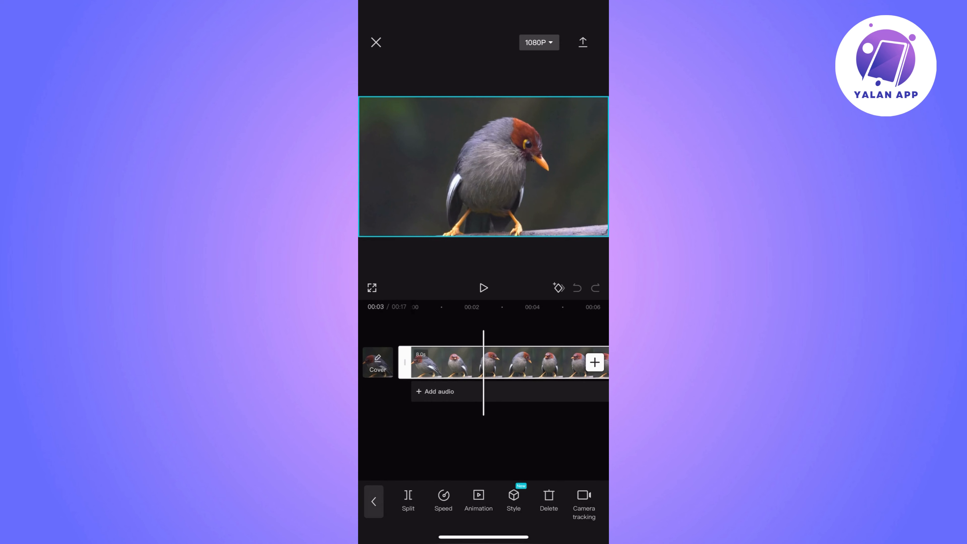
{"action": "scroll", "scroll_direction": "left", "scroll_amount": 3}
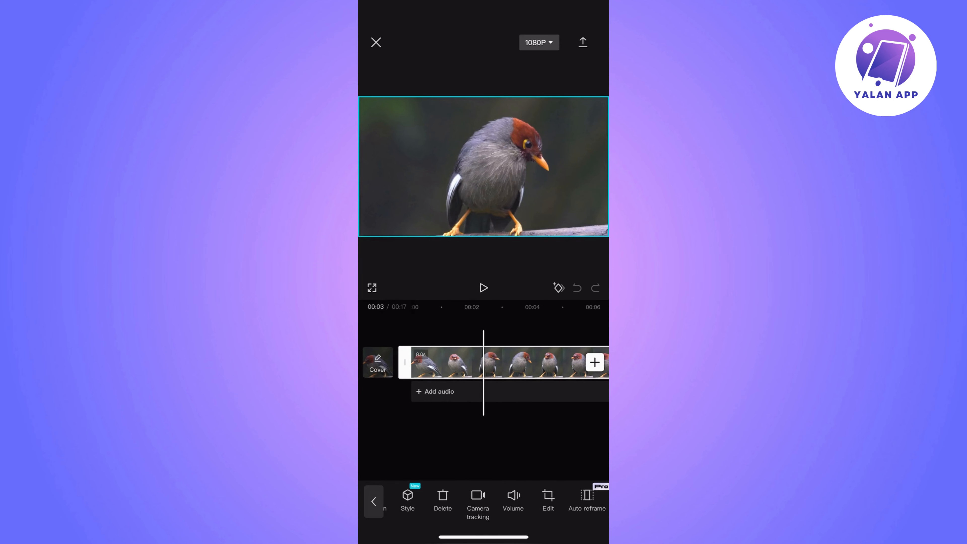
{"action": "left_click", "coordinate": [547, 500]}
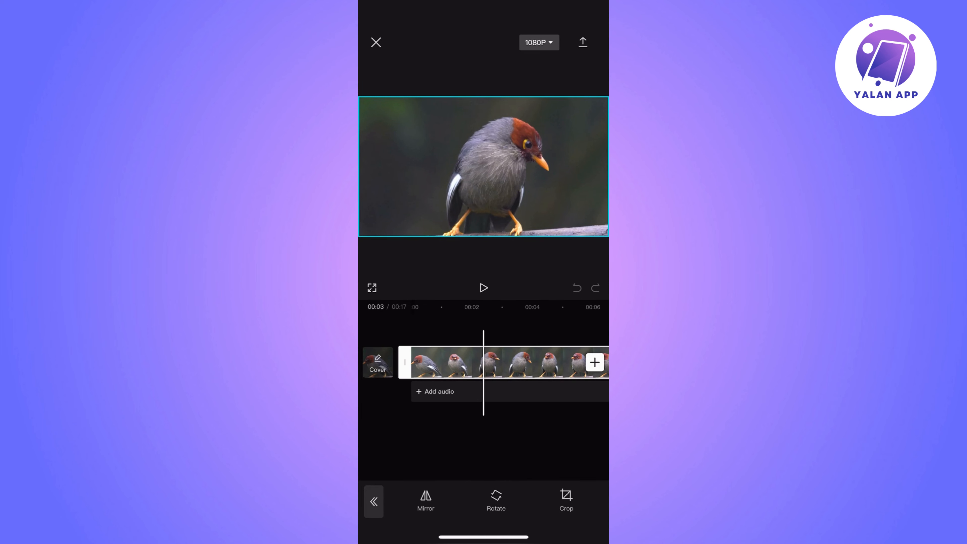
Crop the clip to a tighter, squarer frame around the bird's head and apply it.
{"action": "left_click", "coordinate": [565, 499]}
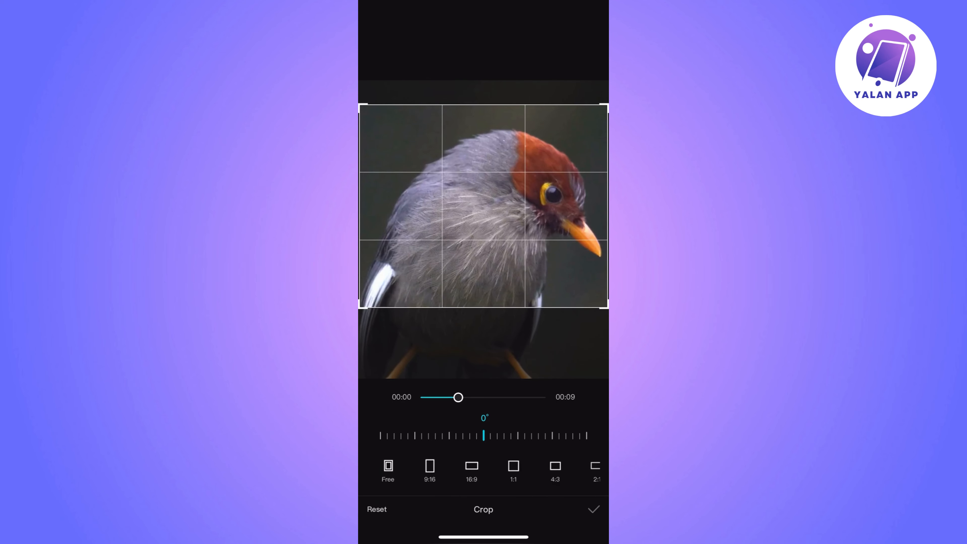
{"action": "left_click", "coordinate": [593, 509]}
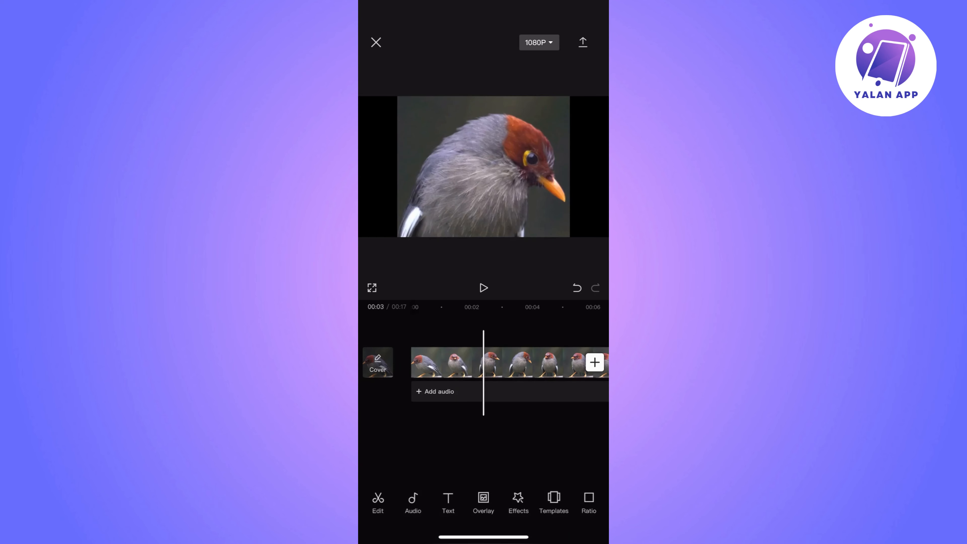
Scrub the timeline to review the crop, then exit to the phone's home screen.
{"action": "scroll", "scroll_direction": "left", "scroll_amount": 3}
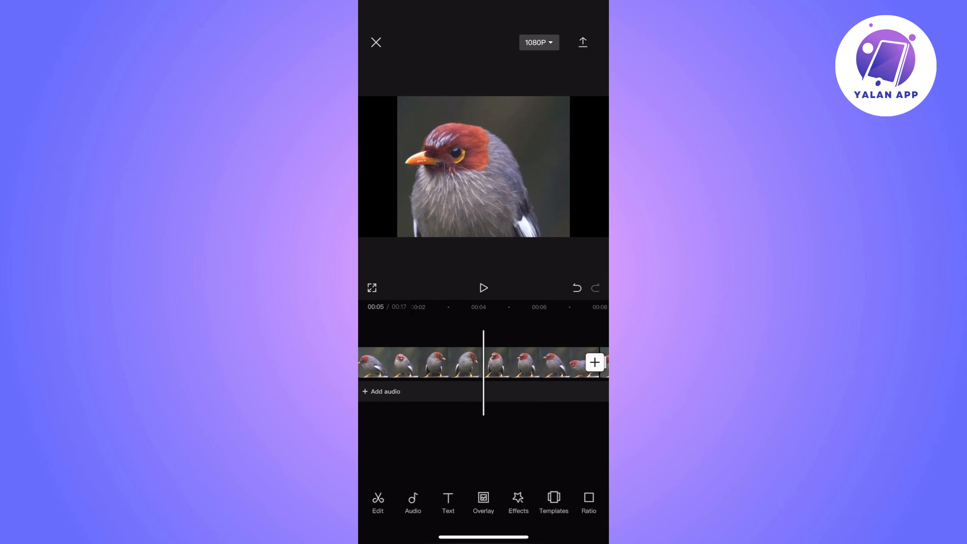
{"action": "left_click", "coordinate": [376, 42]}
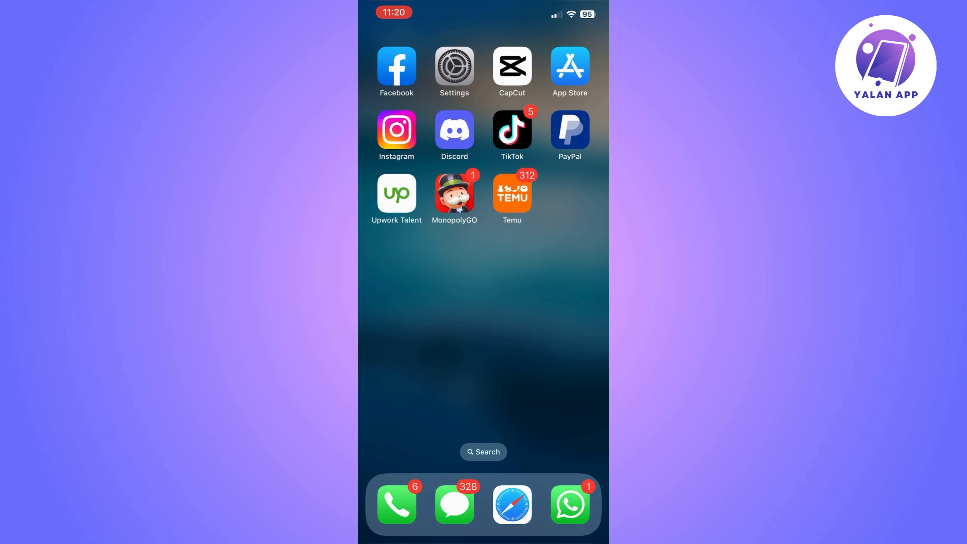